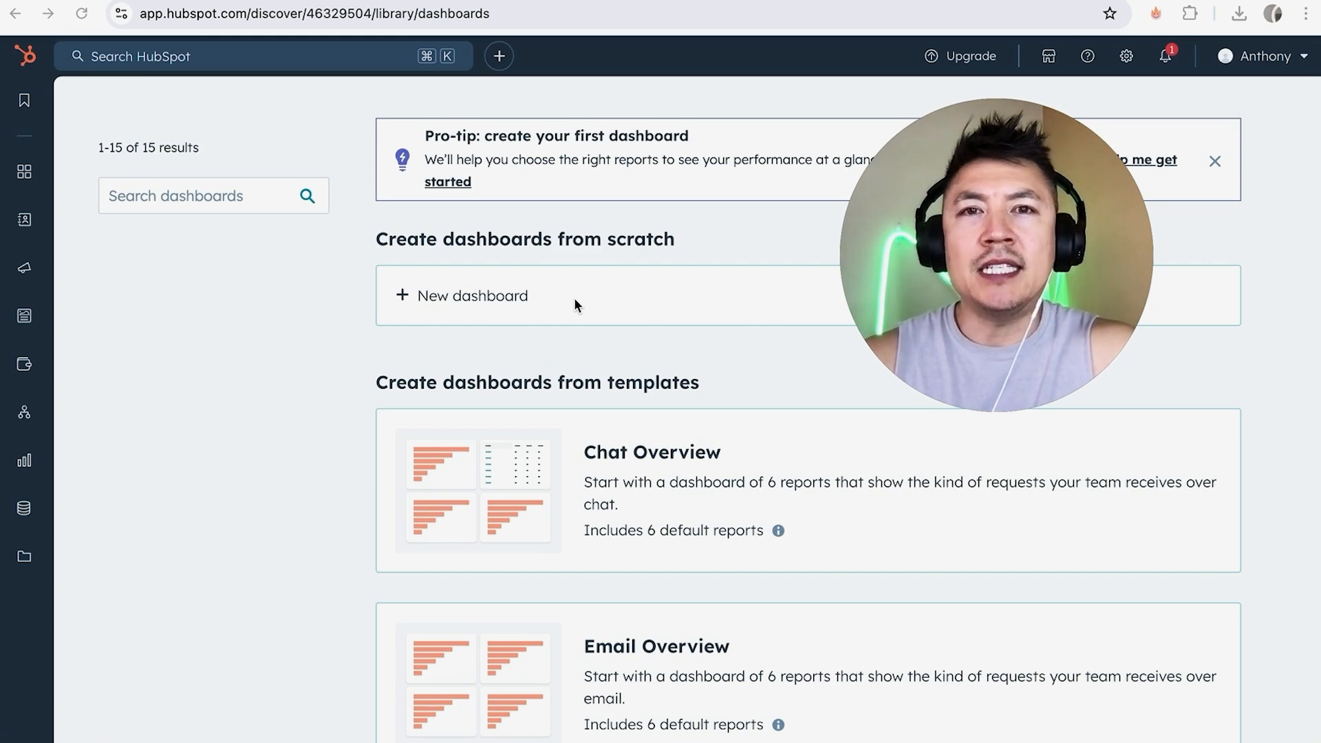
{"action": "mouse_move", "coordinate": [184, 63]}
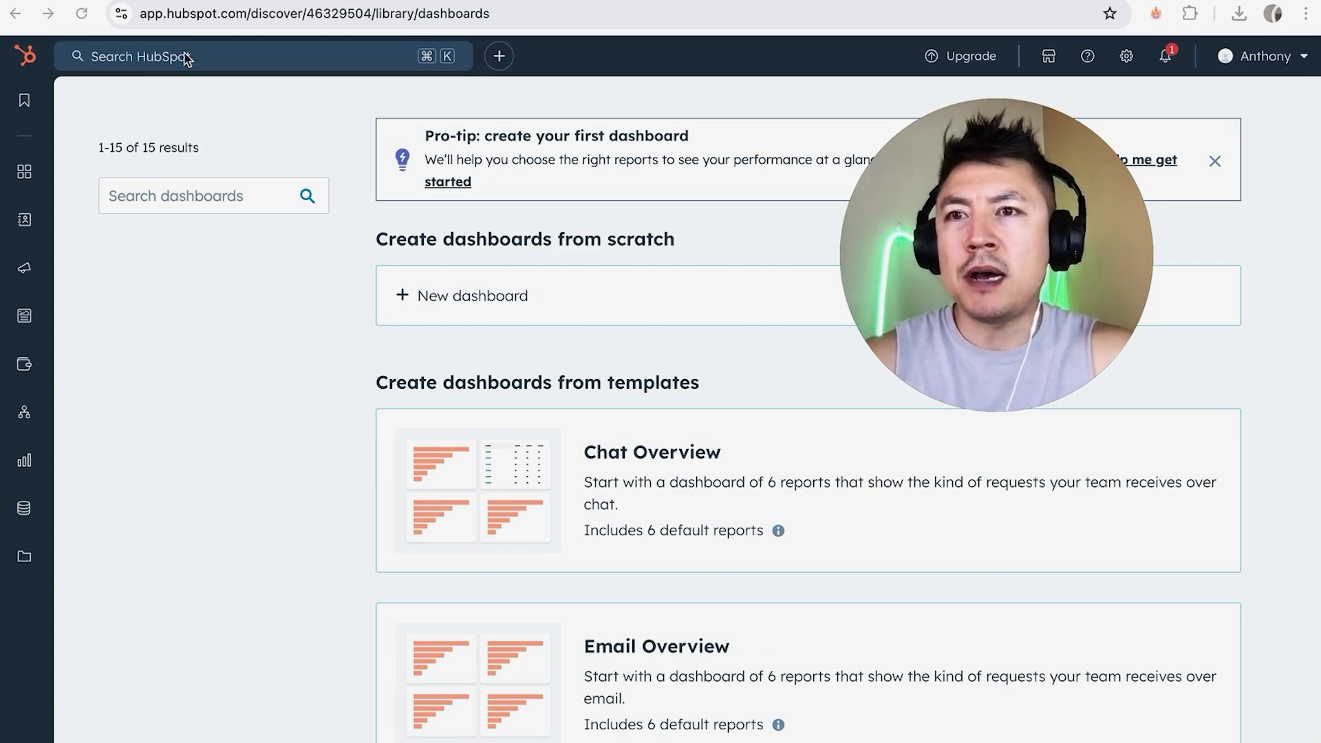
{"action": "mouse_move", "coordinate": [270, 106]}
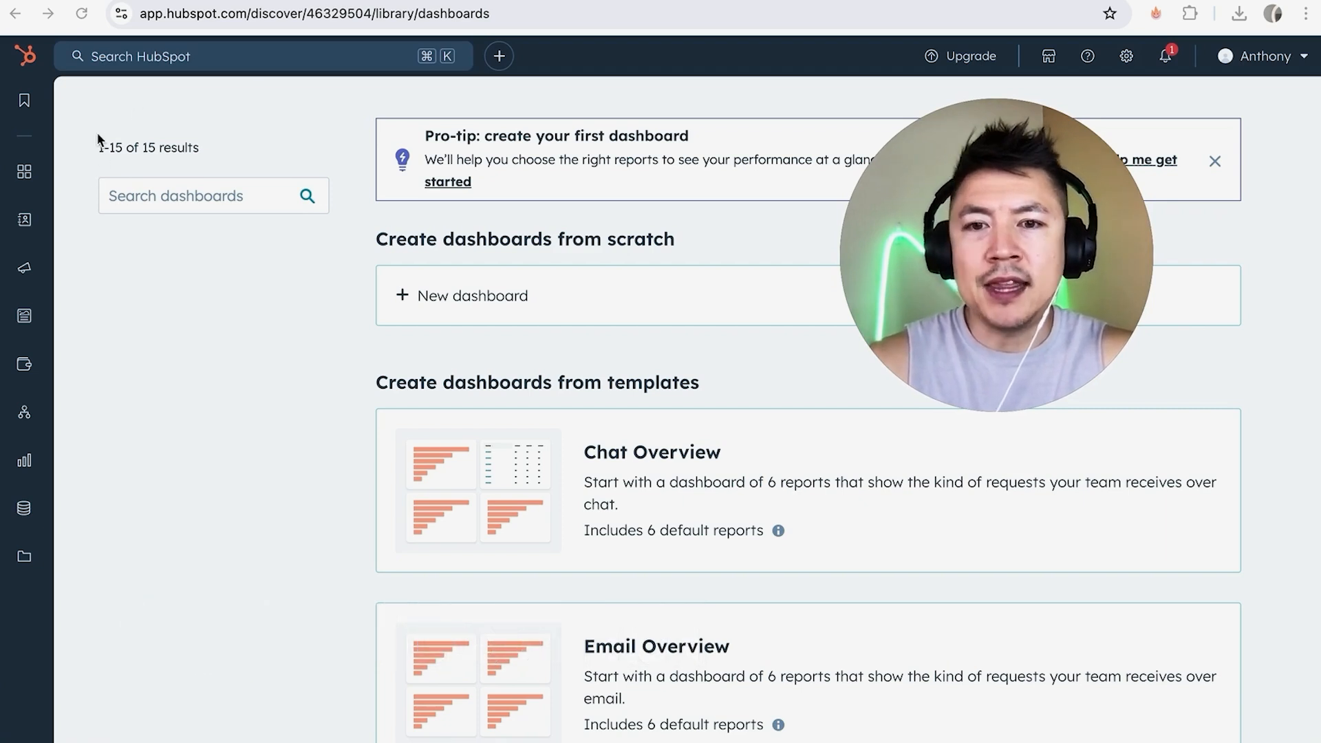
{"action": "mouse_move", "coordinate": [228, 152]}
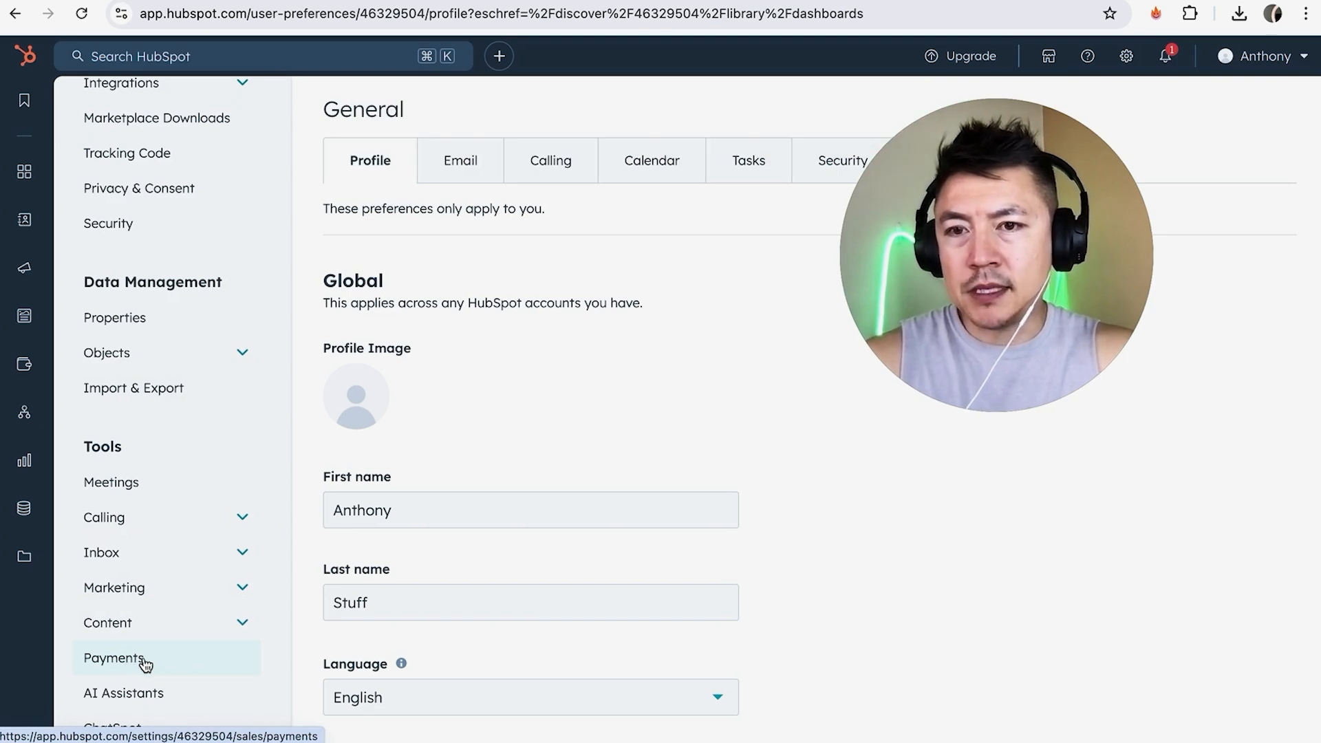
Step: Go to the Payments checkout settings and show the payment account Actions menu
{"action": "left_click", "coordinate": [113, 657]}
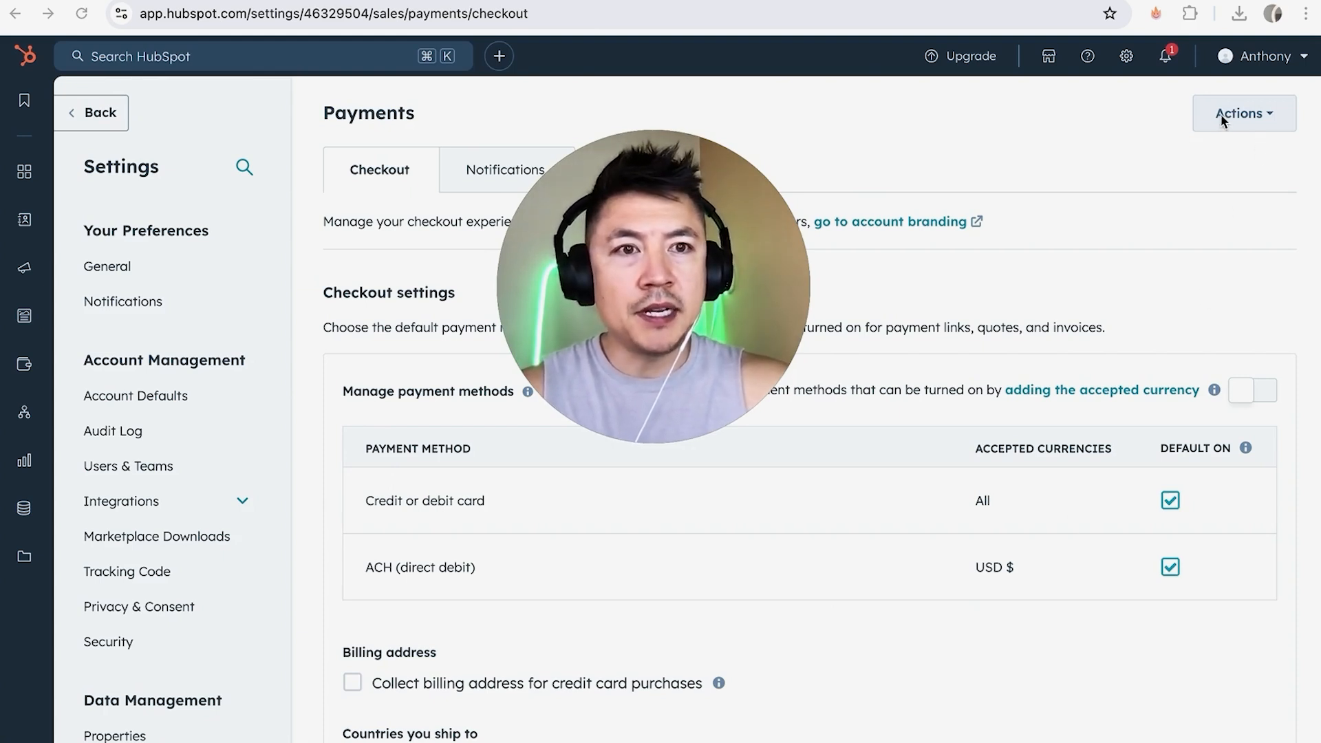
{"action": "left_click", "coordinate": [1244, 113]}
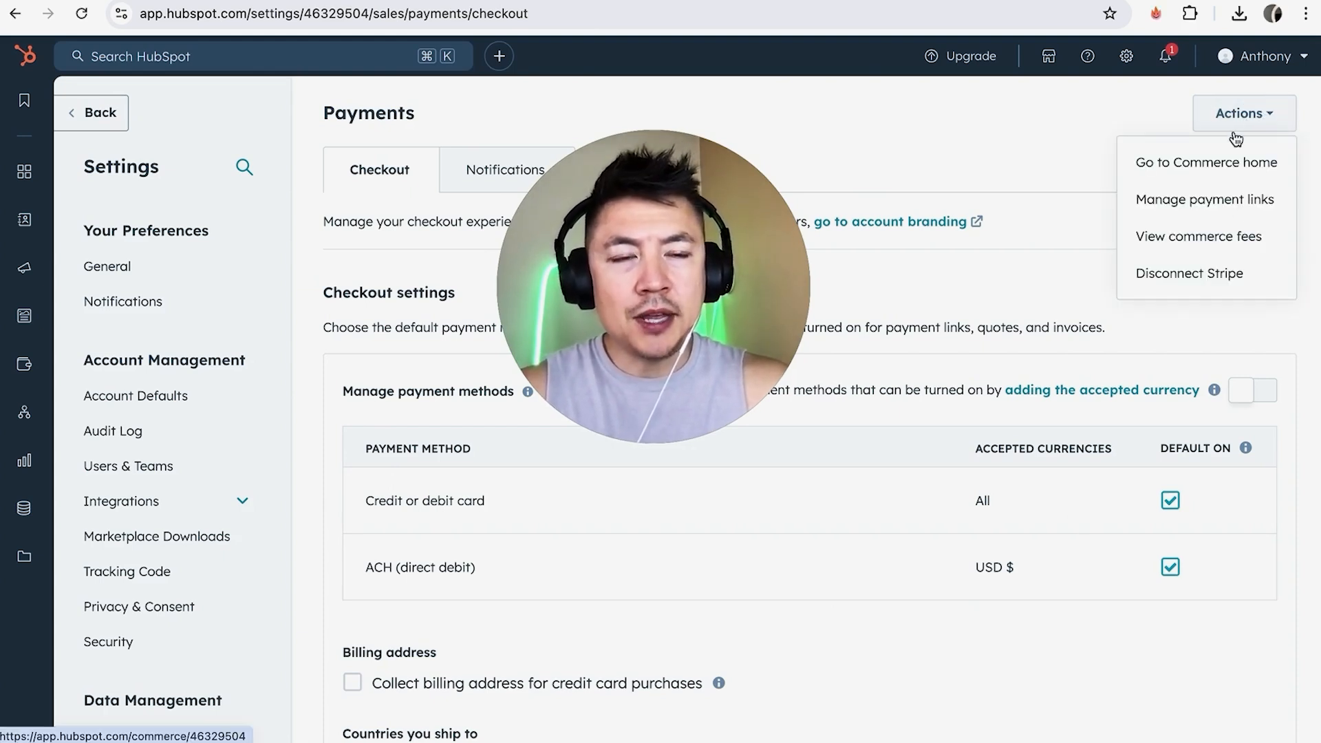
{"action": "mouse_move", "coordinate": [1189, 273]}
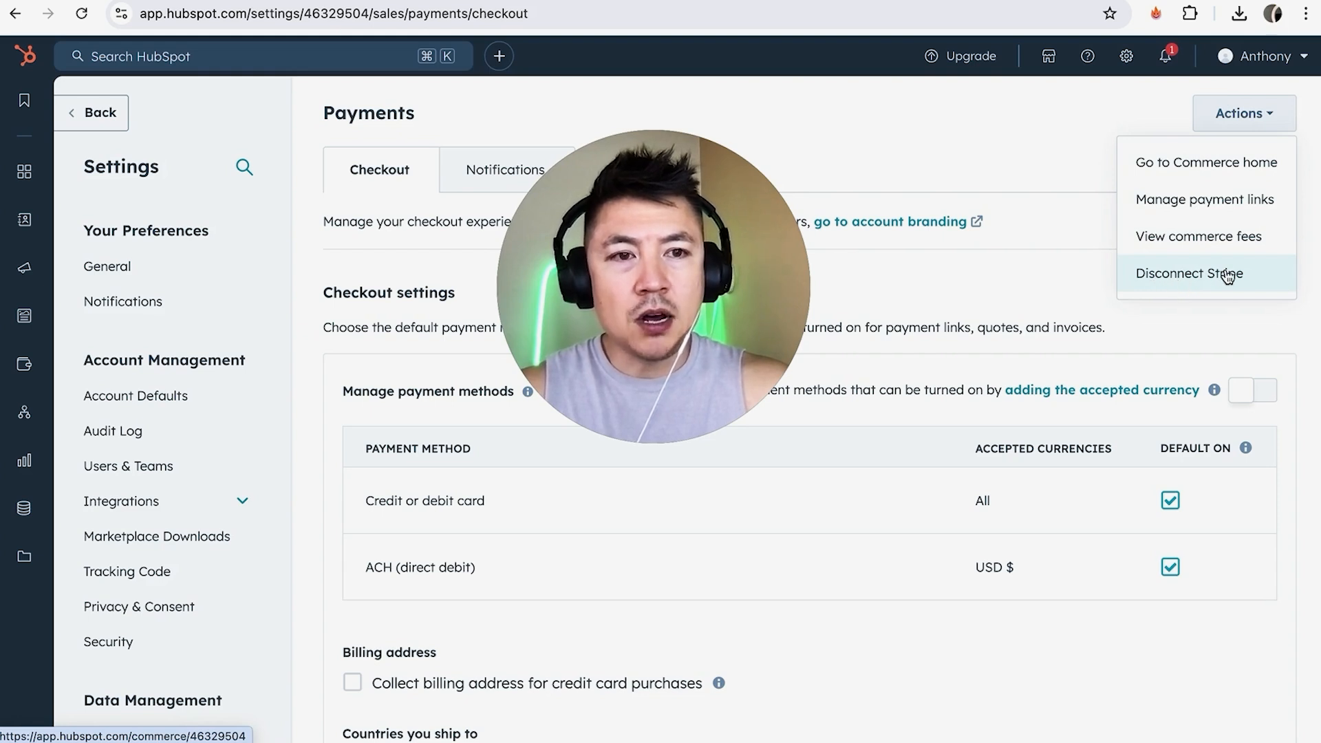
Step: Choose Disconnect Stripe and confirm the disconnection in the warning dialog
{"action": "left_click", "coordinate": [1188, 273]}
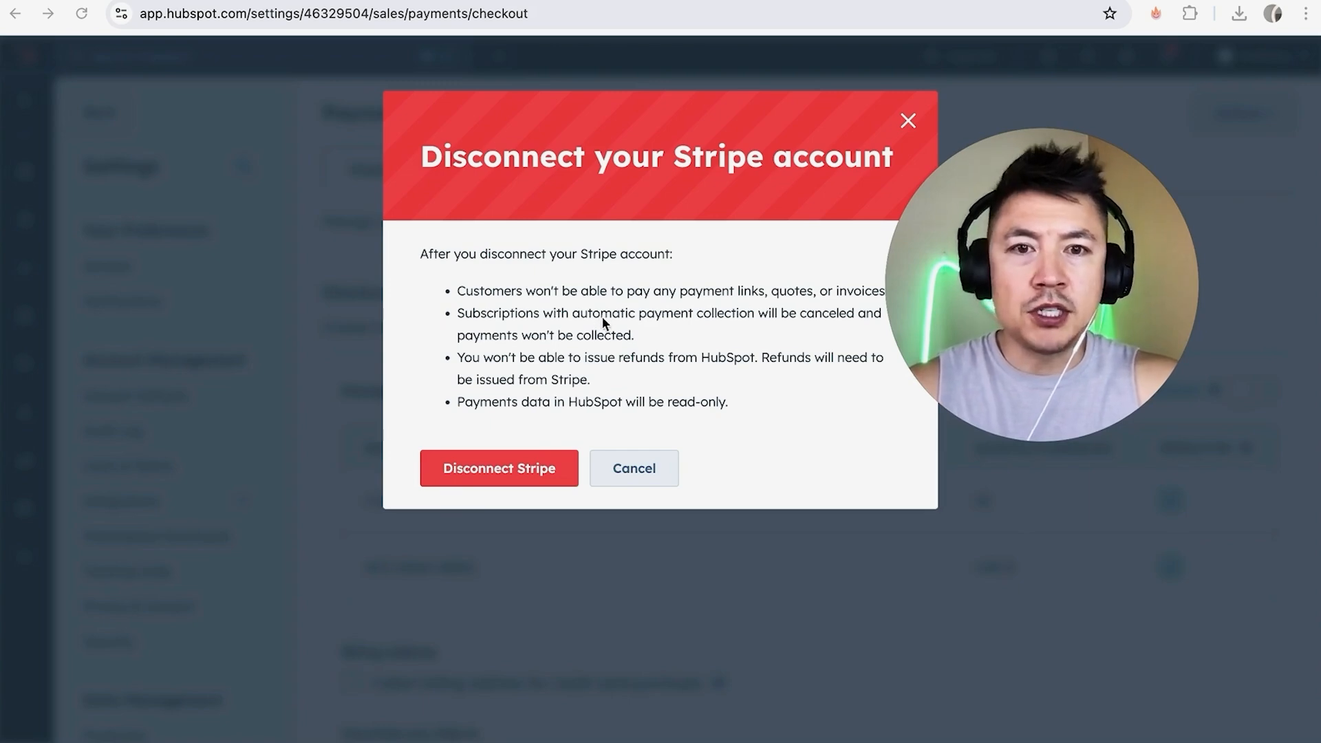
{"action": "mouse_move", "coordinate": [733, 304]}
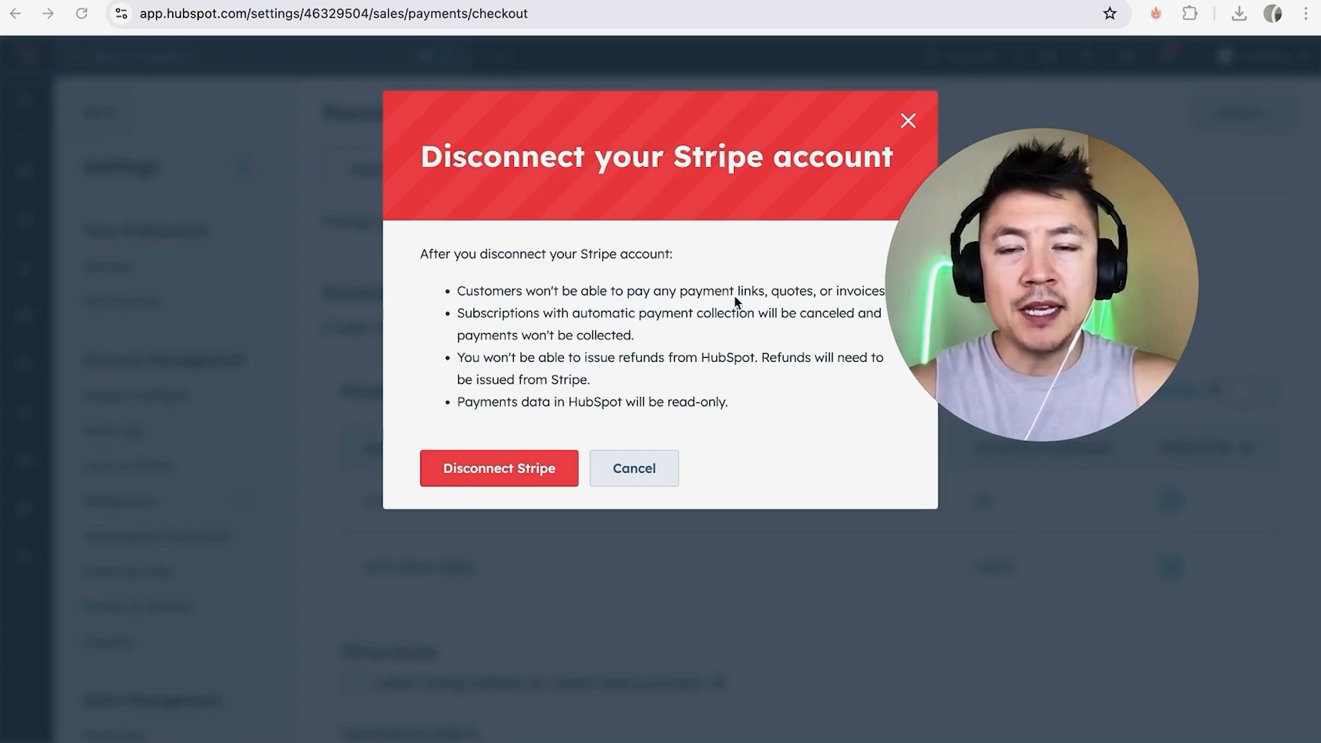
{"action": "mouse_move", "coordinate": [521, 423]}
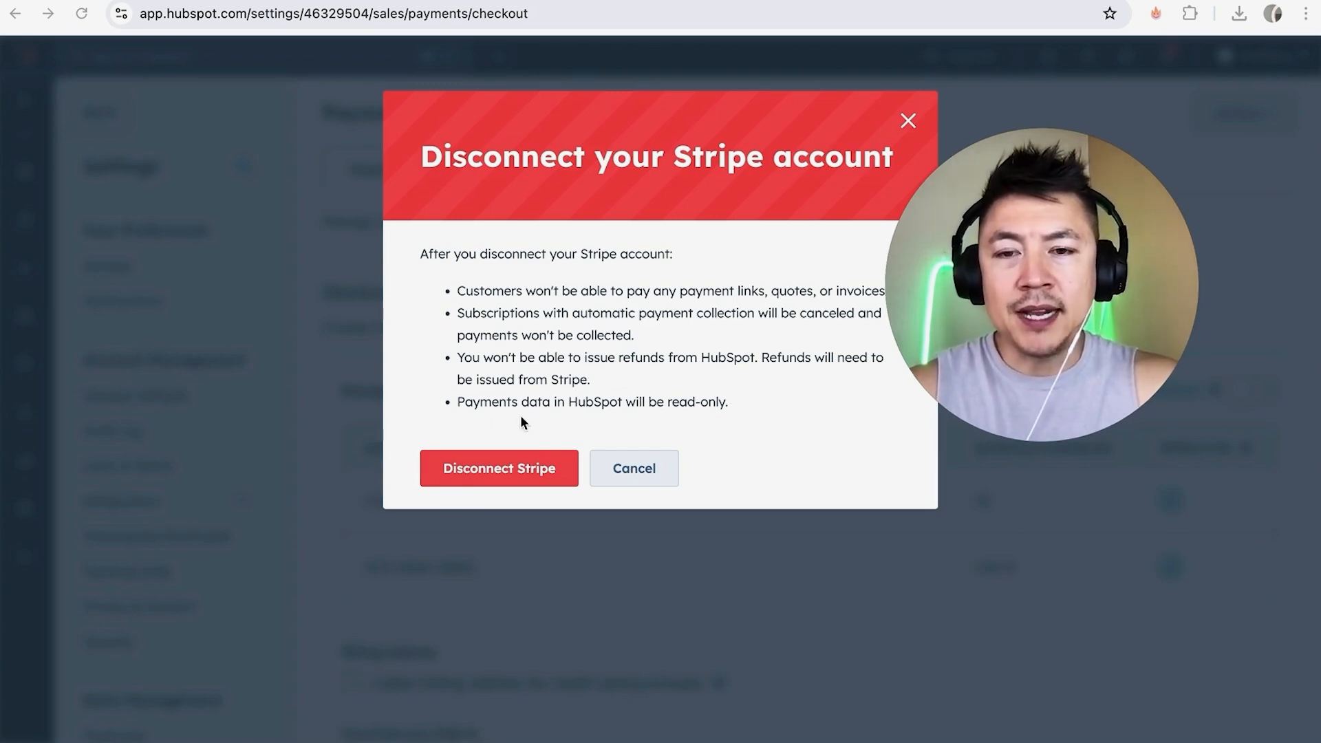
{"action": "left_click", "coordinate": [498, 468]}
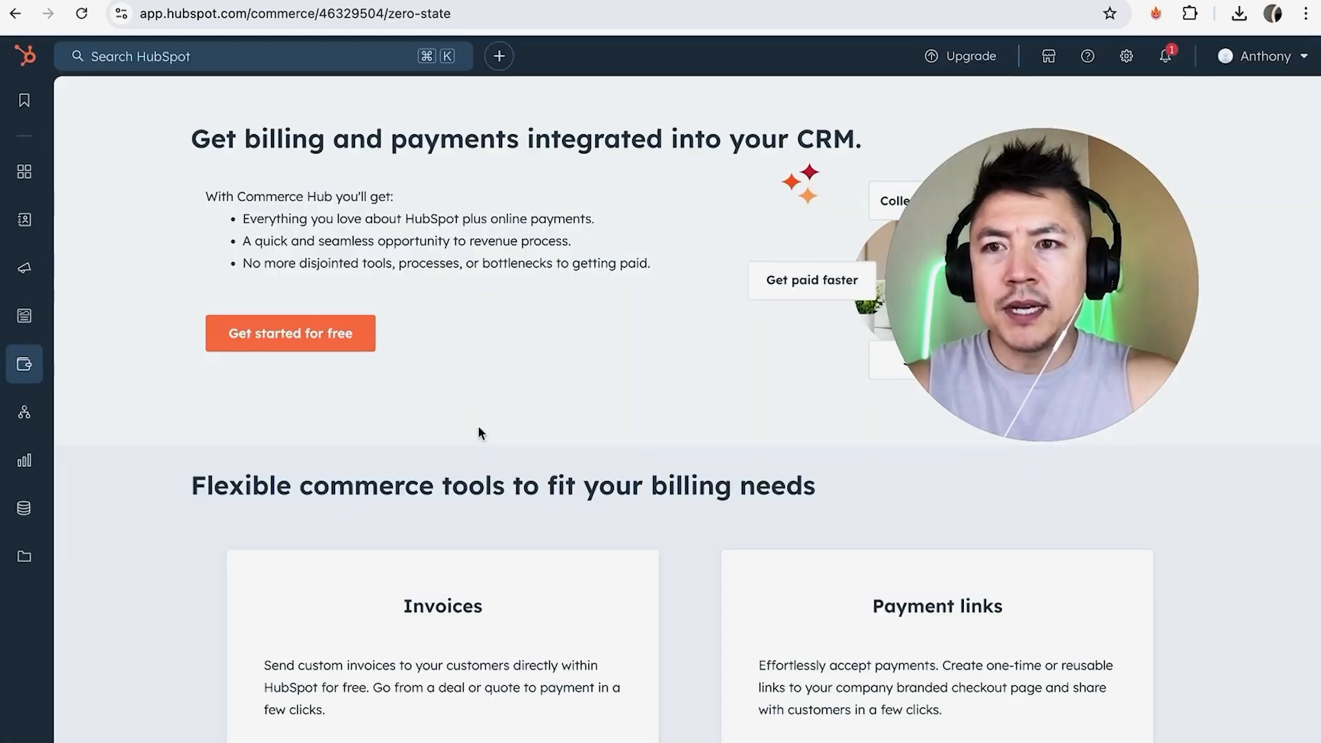
{"action": "mouse_move", "coordinate": [496, 335]}
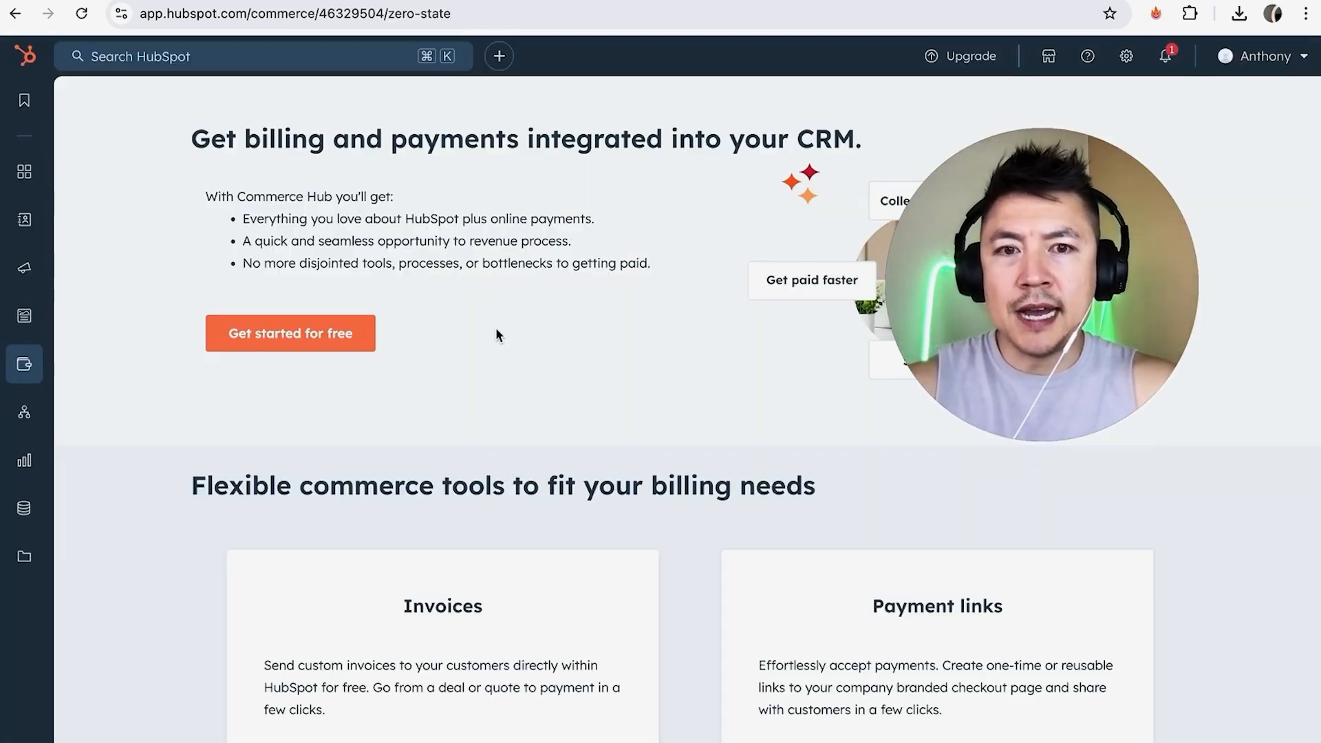